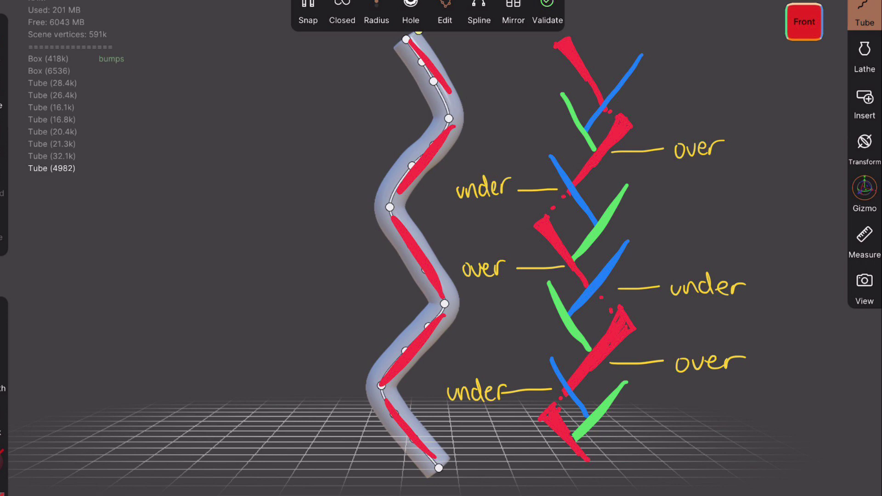
Step: Shape the tube path into a tight zigzag and view the strand from the front
{"action": "left_click", "coordinate": [804, 22]}
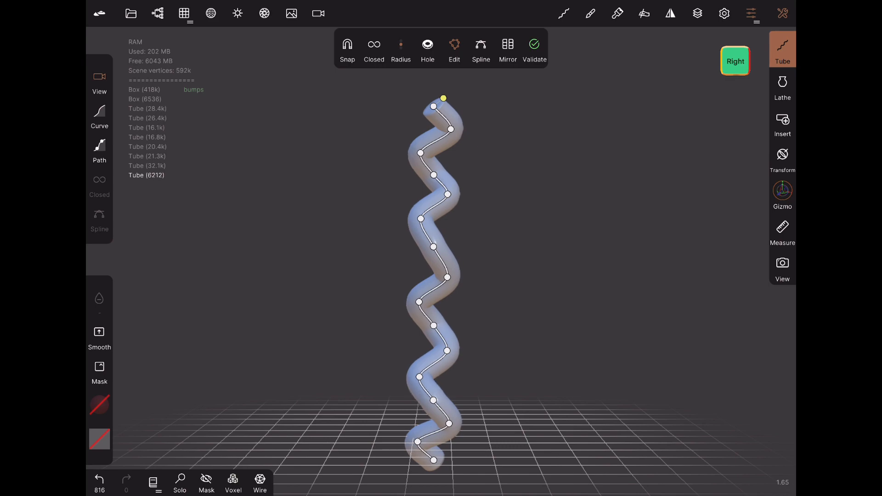
{"action": "left_click", "coordinate": [735, 61]}
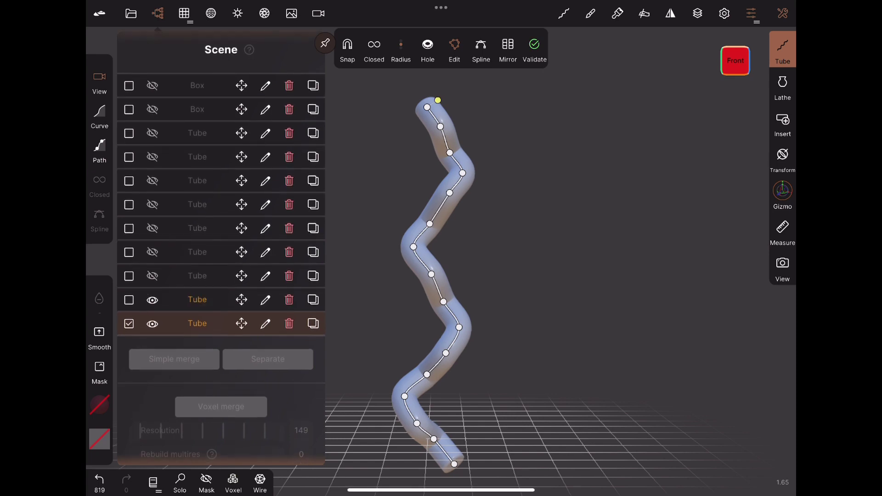
Step: Duplicate the zigzag tube and shift the copy so the two strands intertwine
{"action": "left_click", "coordinate": [324, 43]}
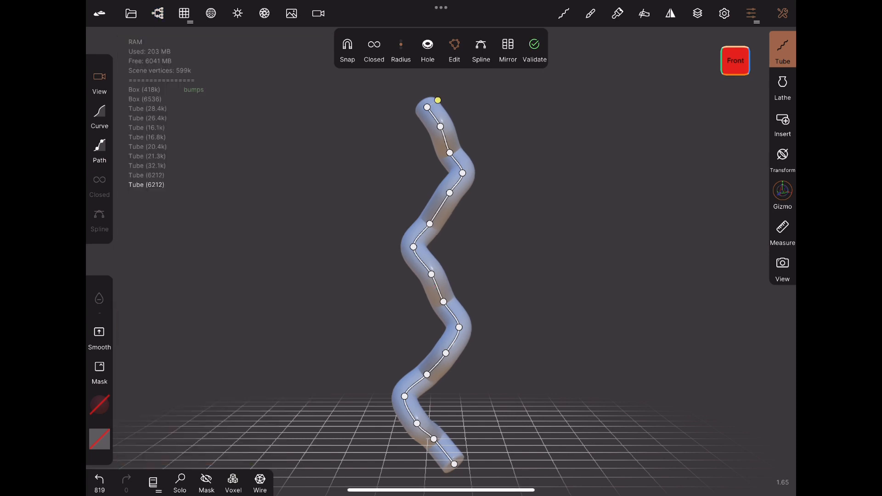
{"action": "left_click", "coordinate": [782, 194]}
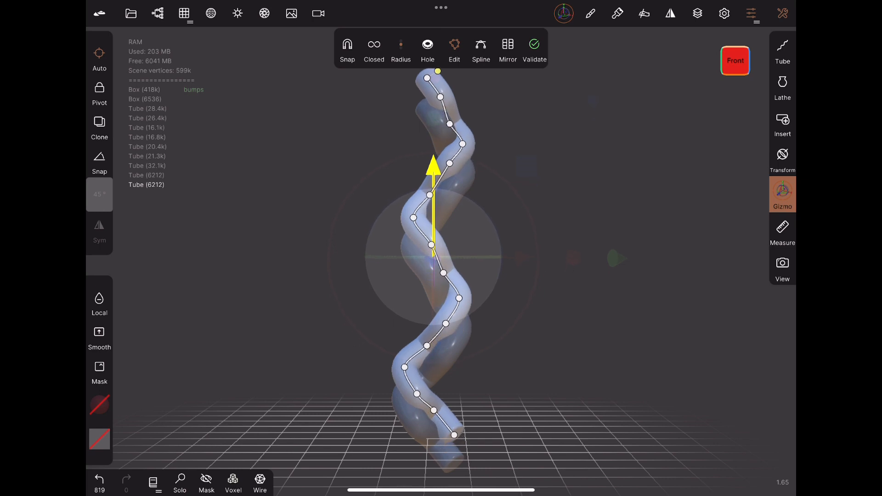